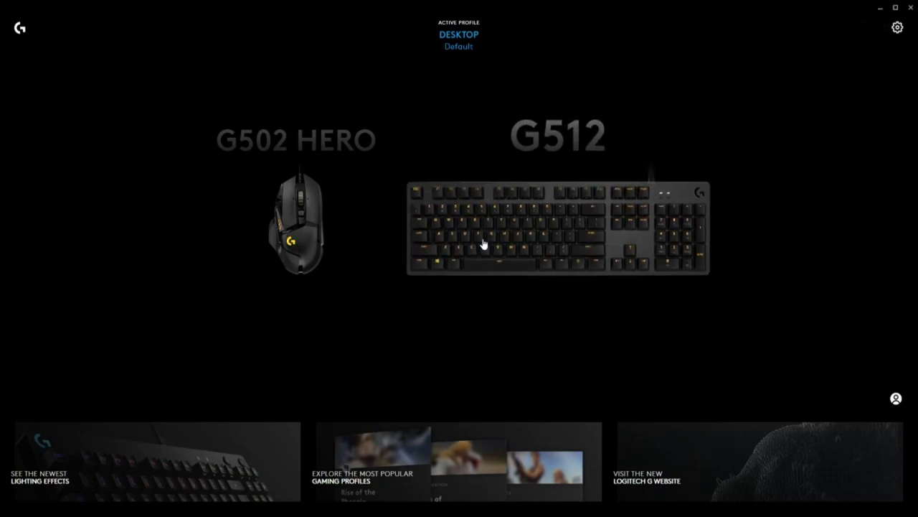
Step: View the G502 HERO's button assignments and its saved macros list with Rapid Fire
{"action": "left_click", "coordinate": [296, 229]}
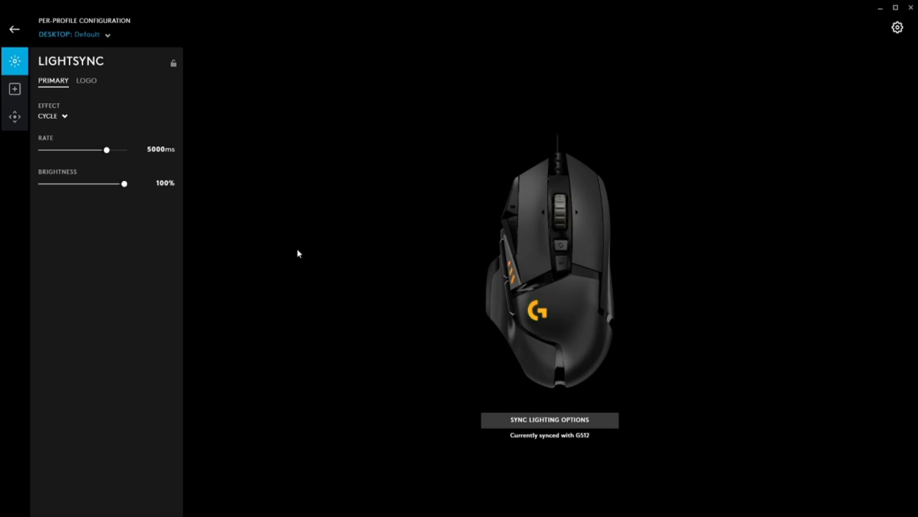
{"action": "mouse_move", "coordinate": [15, 89]}
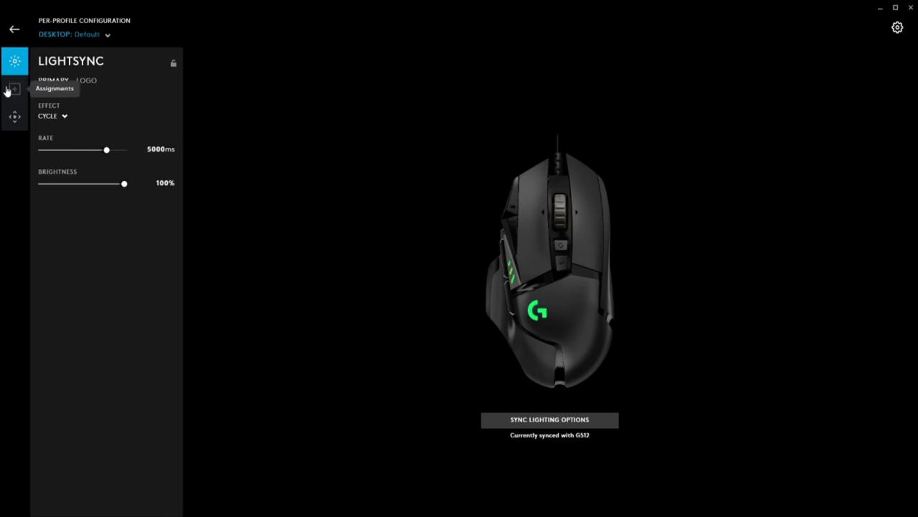
{"action": "left_click", "coordinate": [14, 89]}
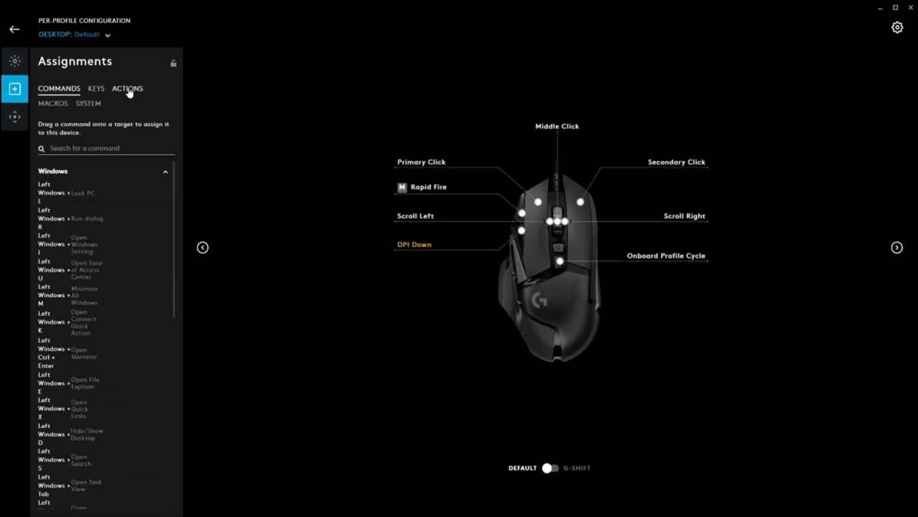
{"action": "left_click", "coordinate": [53, 103]}
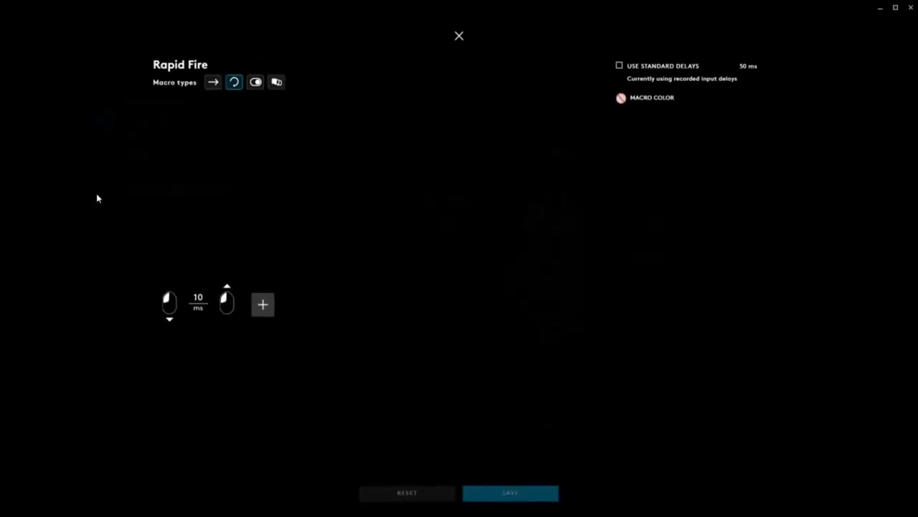
Step: Start a new macro named RAPOOD FIRE using the Repeat While Holding type
{"action": "left_click", "coordinate": [459, 36]}
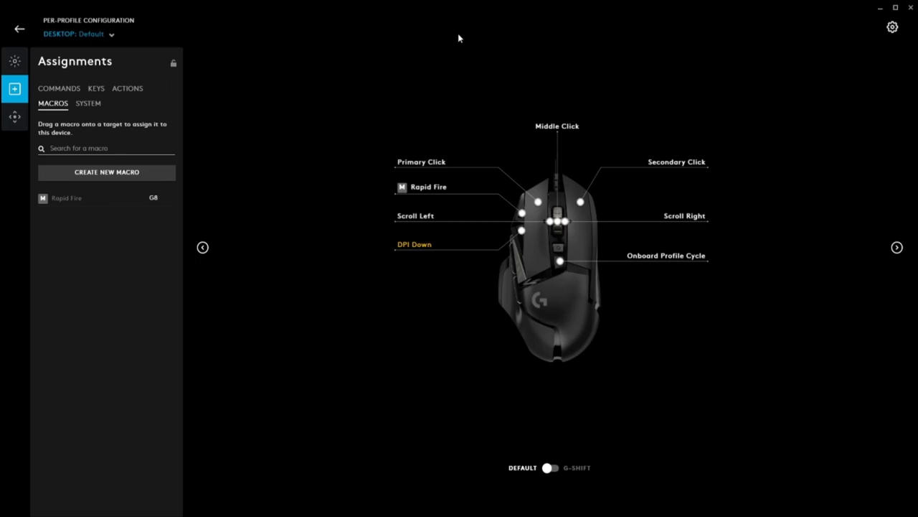
{"action": "left_click", "coordinate": [106, 172]}
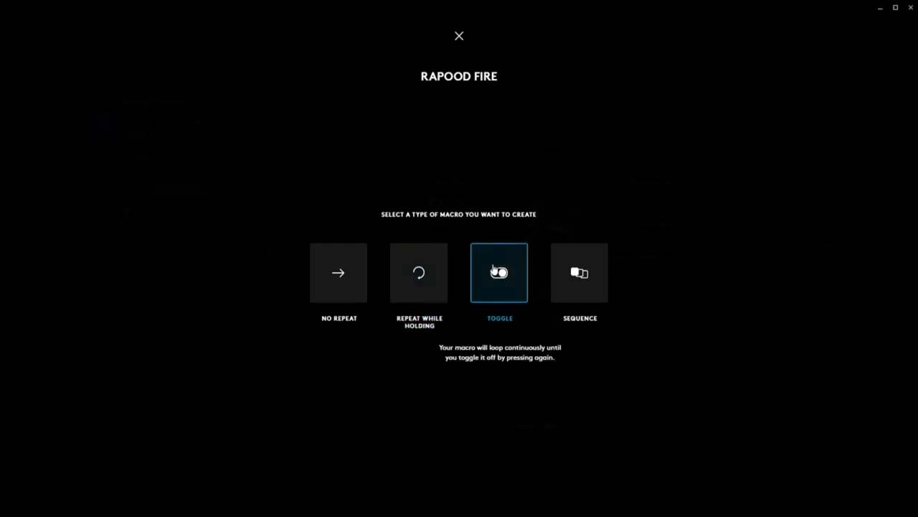
{"action": "left_click", "coordinate": [419, 273]}
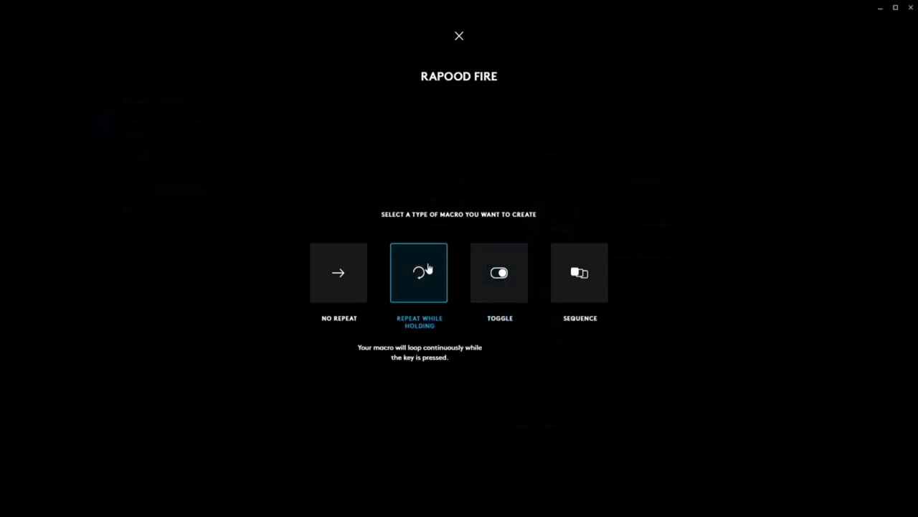
{"action": "left_click", "coordinate": [419, 273]}
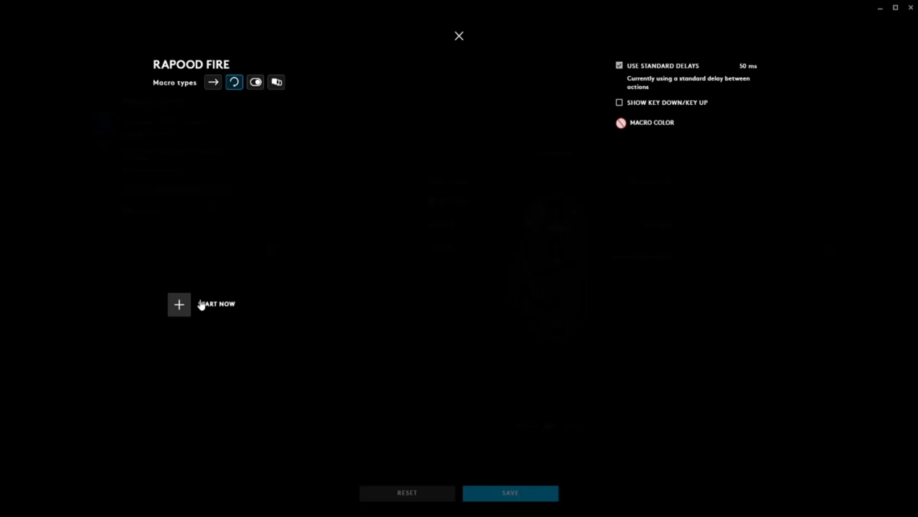
Step: Record a single left-click press and release as the macro's keystroke sequence
{"action": "left_click", "coordinate": [178, 304]}
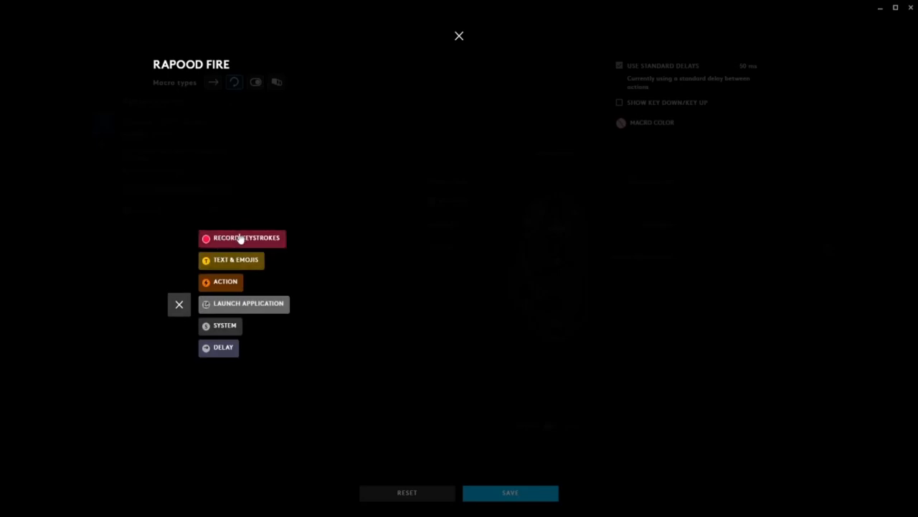
{"action": "left_click", "coordinate": [247, 238]}
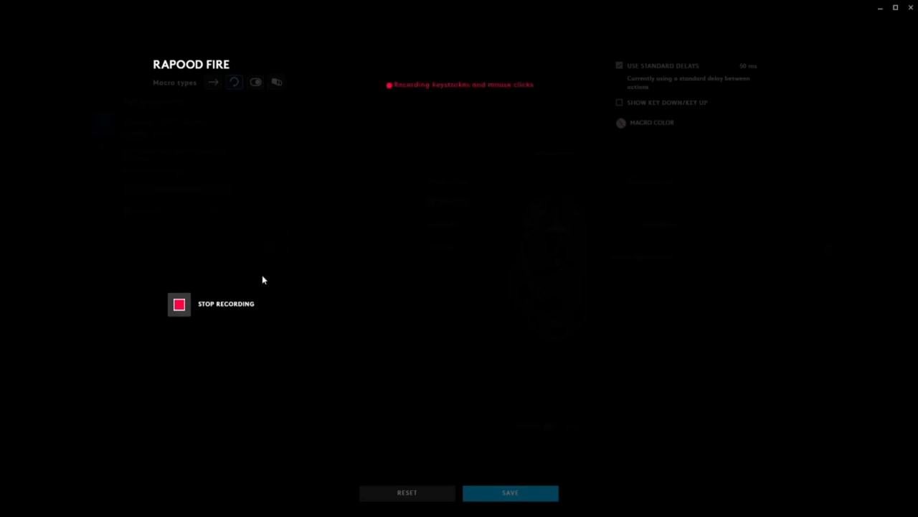
{"action": "mouse_move", "coordinate": [413, 290]}
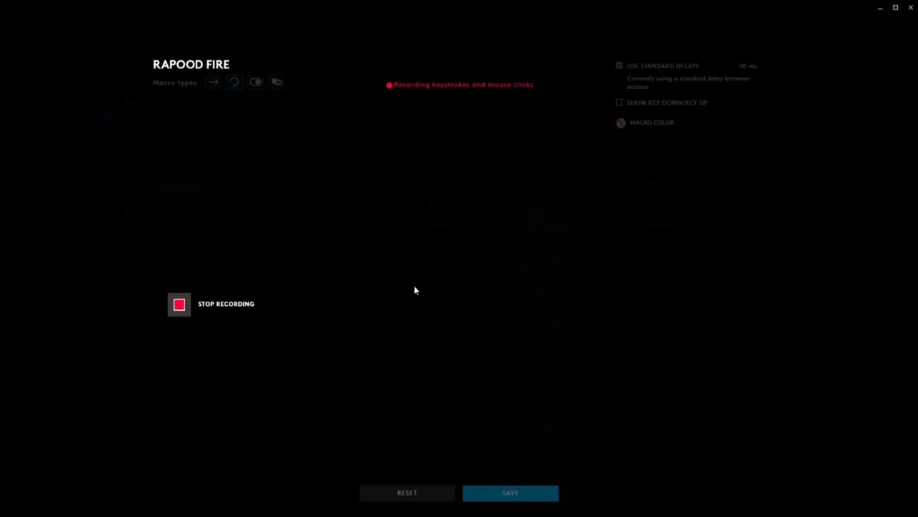
{"action": "mouse_move", "coordinate": [232, 313]}
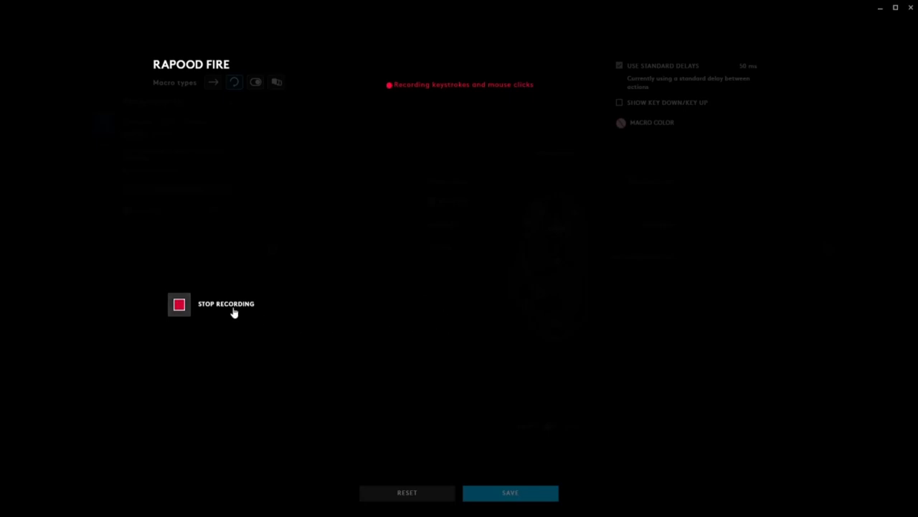
{"action": "left_click", "coordinate": [178, 304]}
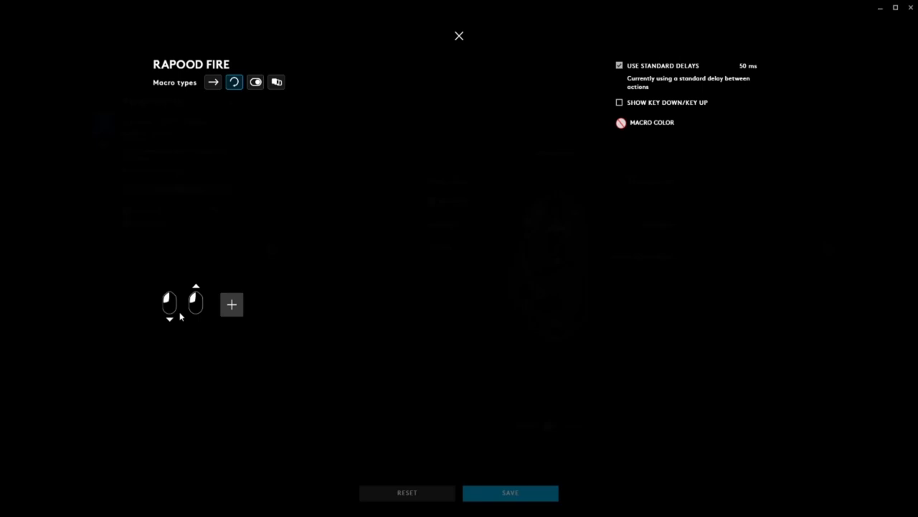
{"action": "mouse_move", "coordinate": [189, 273]}
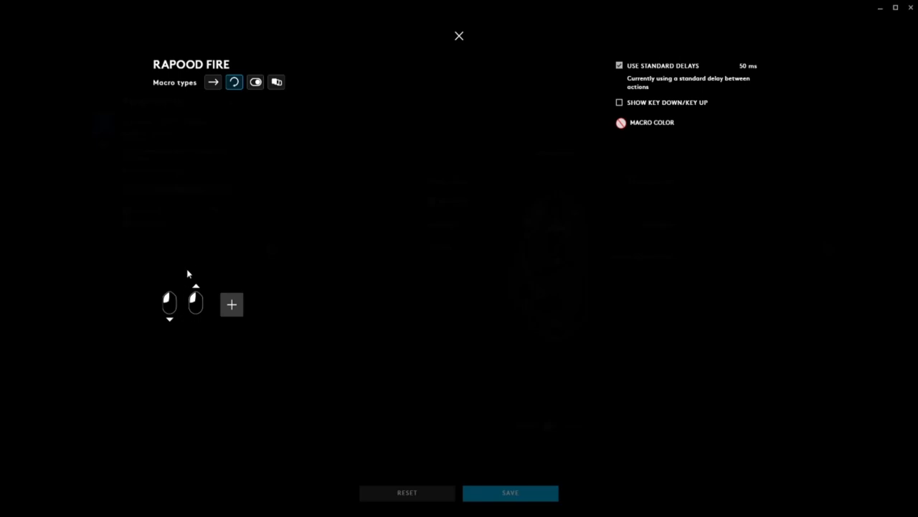
{"action": "mouse_move", "coordinate": [204, 258]}
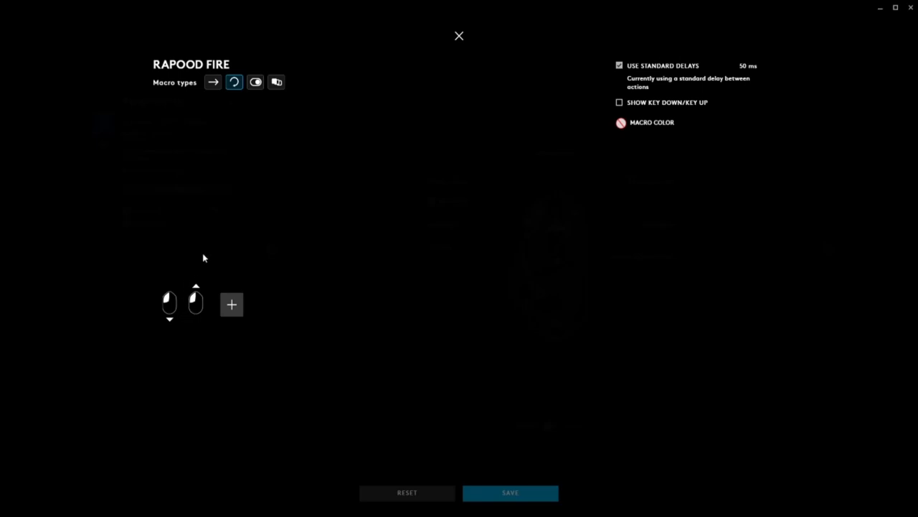
{"action": "mouse_move", "coordinate": [184, 317]}
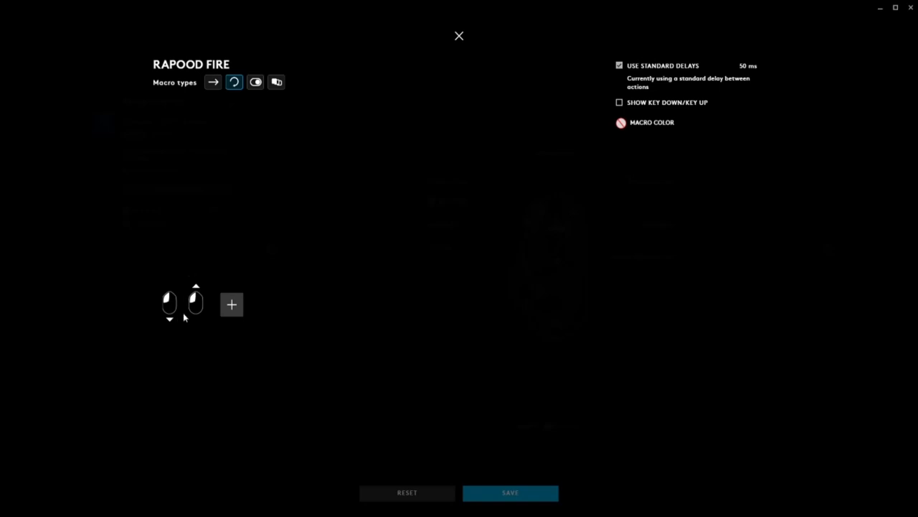
Step: Use a custom 20 ms delay between the click press and release, then save RAPOOD FIRE
{"action": "left_click", "coordinate": [231, 304]}
{"action": "type", "text": "20"}
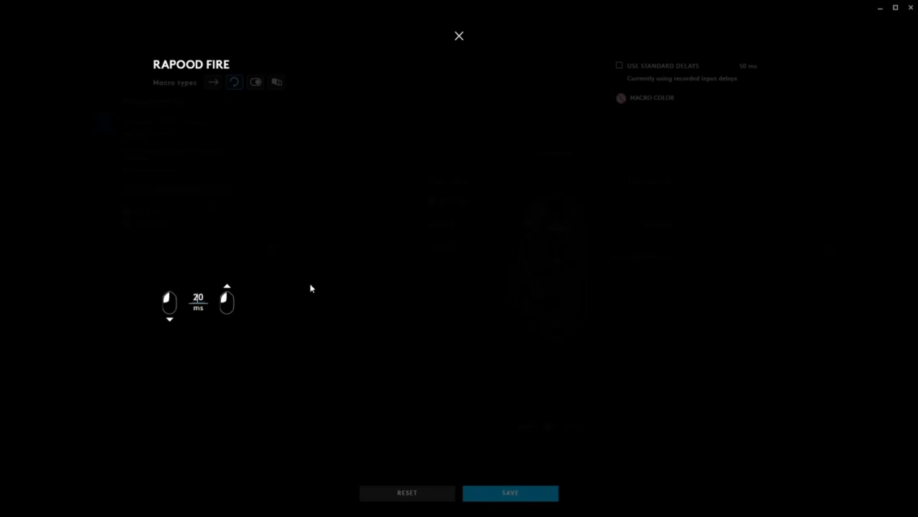
{"action": "left_click", "coordinate": [459, 36]}
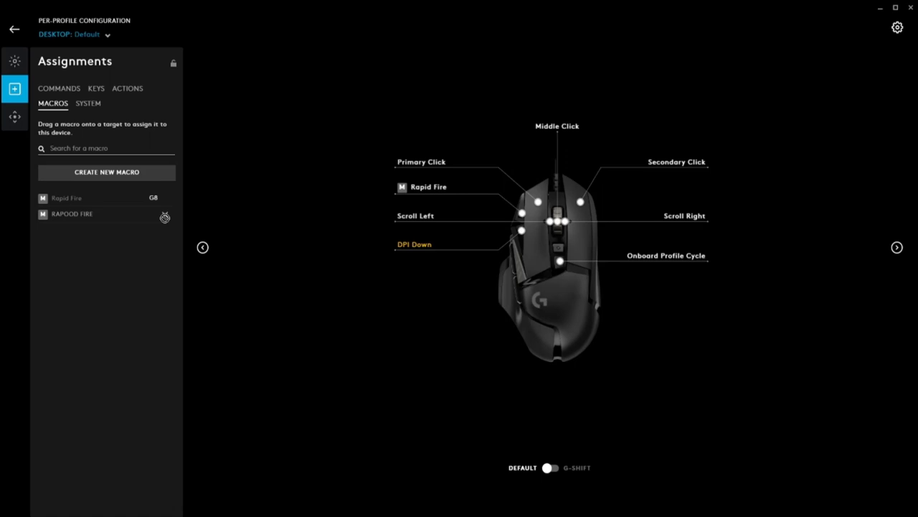
{"action": "mouse_move", "coordinate": [508, 333]}
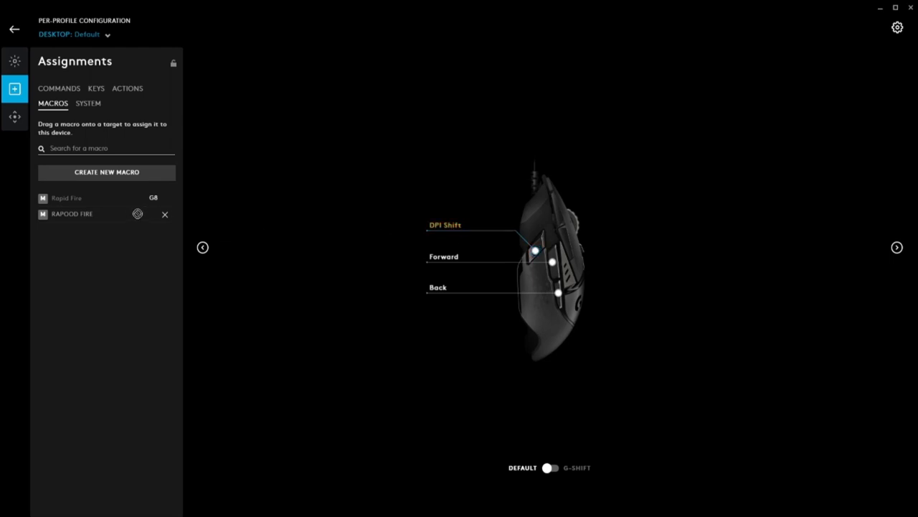
{"action": "mouse_move", "coordinate": [572, 258]}
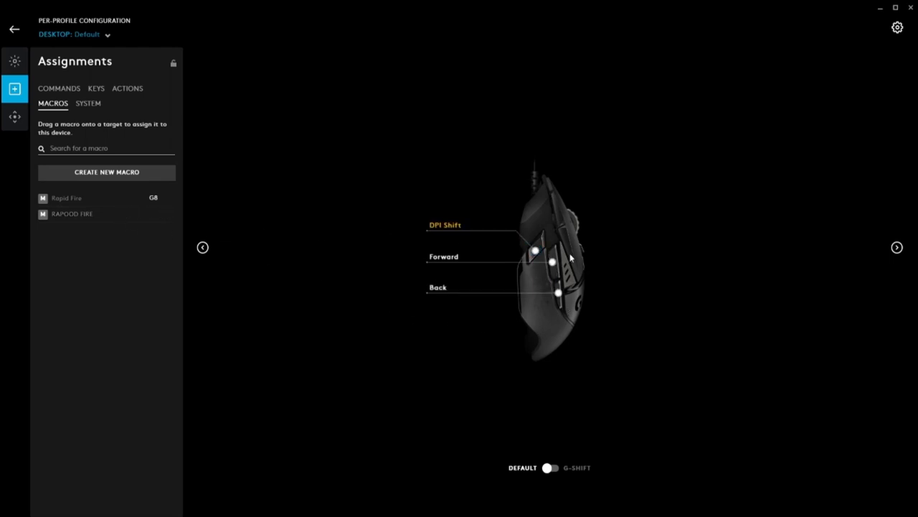
Step: Drag RAPOOD FIRE onto a side mouse button and return to the top view
{"action": "left_click", "coordinate": [896, 247]}
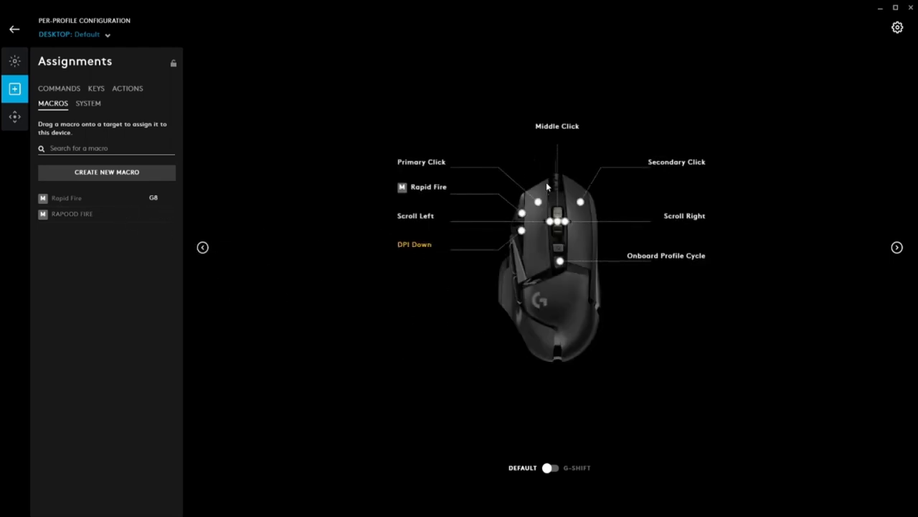
{"action": "mouse_move", "coordinate": [682, 269]}
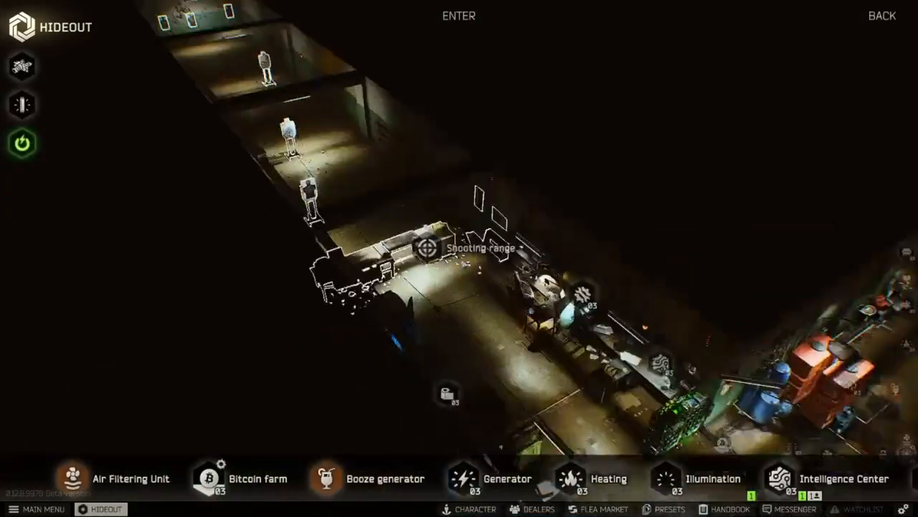
Step: Enter the hideout's Shooting range in Escape from Tarkov to test the macro
{"action": "left_click", "coordinate": [458, 16]}
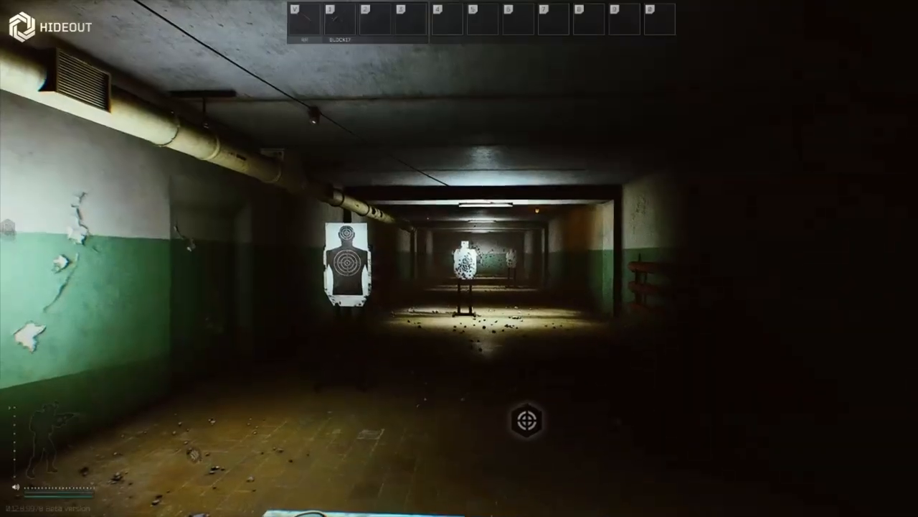